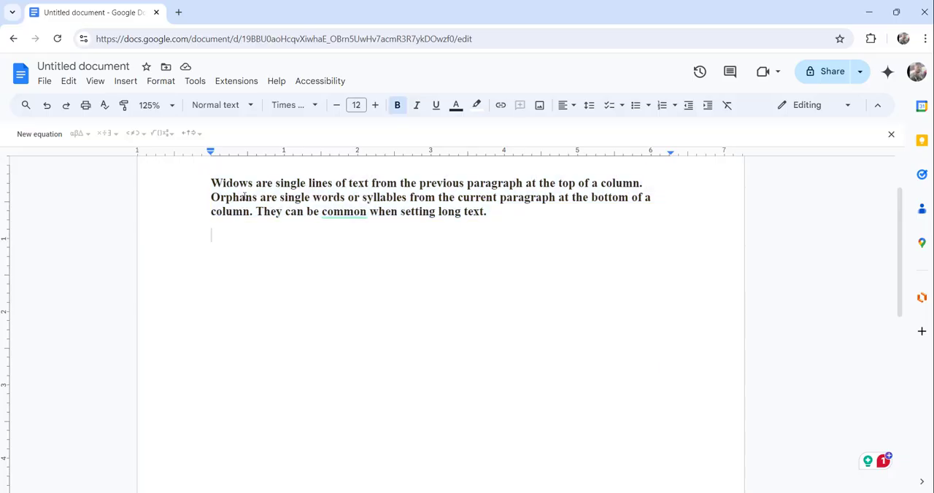
Step: Select the entire bold widows-and-orphans paragraph with Ctrl+A
key("ctrl+a")
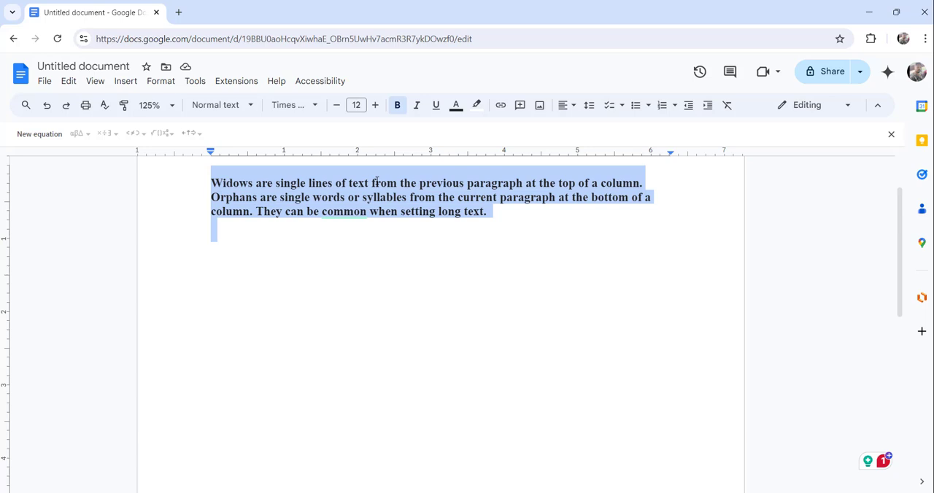
Step: Uncheck 'Prevent single lines' under Format > Line & paragraph spacing for the selection
left_click(160, 82)
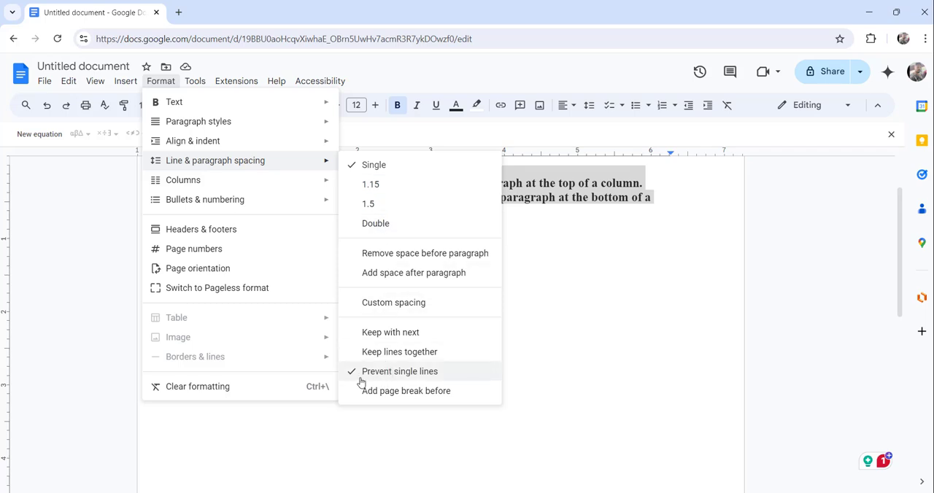
mouse_move(356, 377)
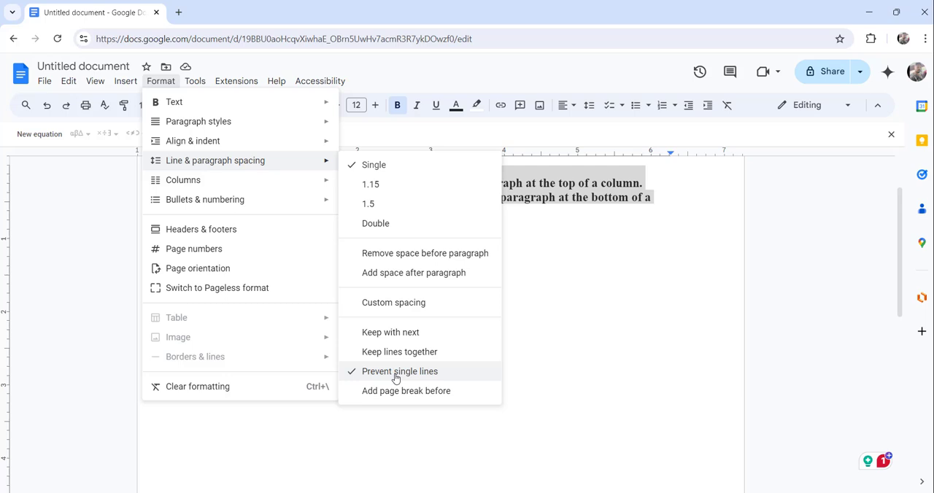
left_click(399, 371)
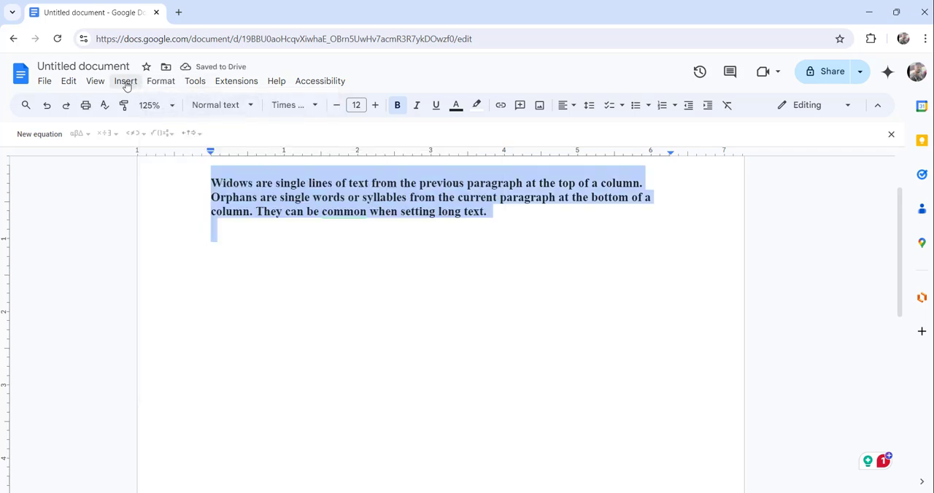
Step: Reopen the Format menu to verify 'Prevent single lines' is now unchecked
left_click(160, 82)
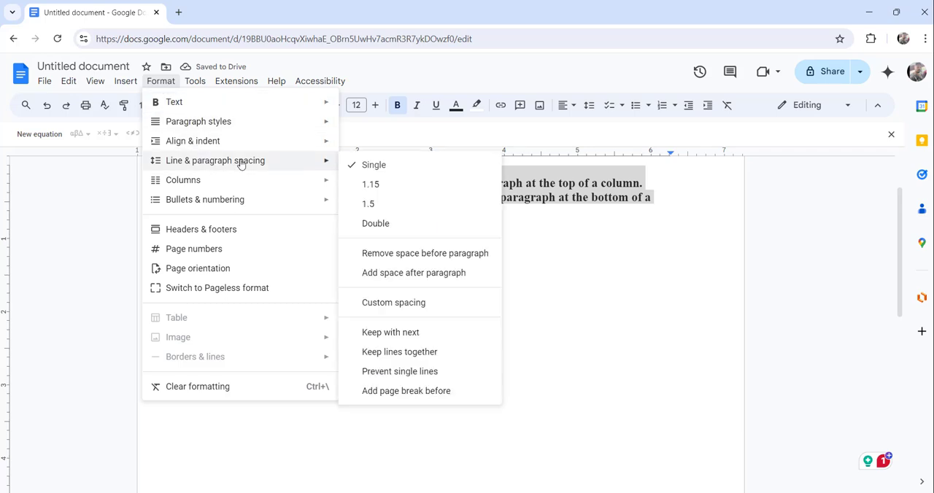
mouse_move(400, 371)
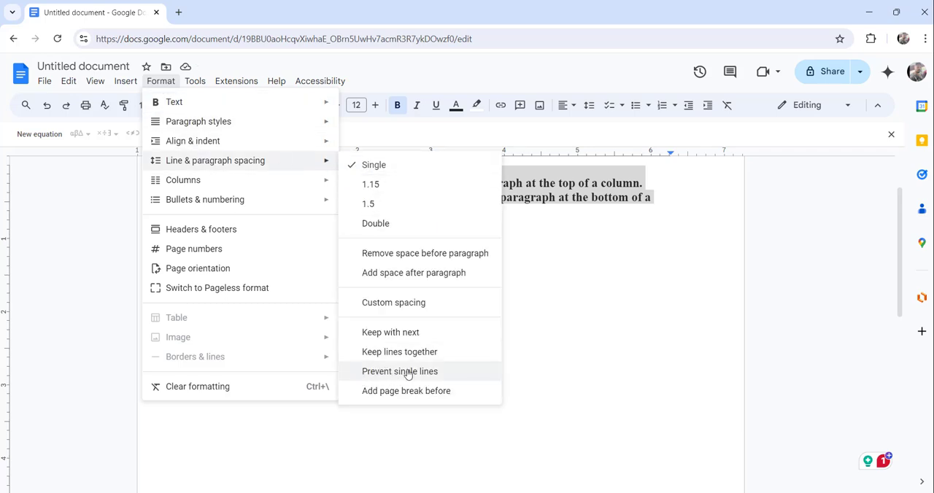